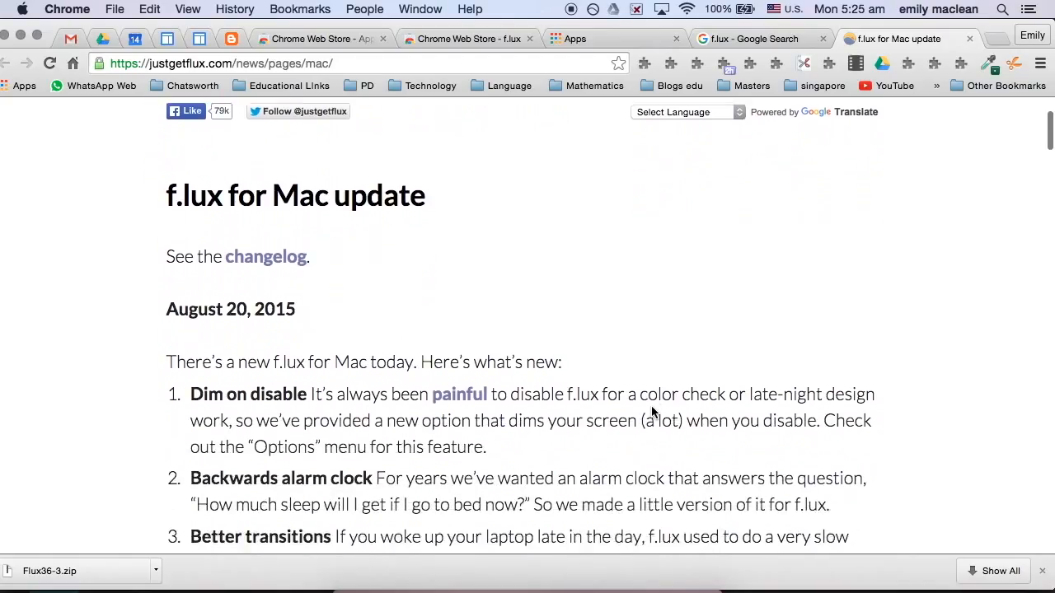
Step: Download f.lux for OS X from the Mac update page and open f.lux Preferences
{"action": "scroll", "scroll_direction": "down", "scroll_amount": 3}
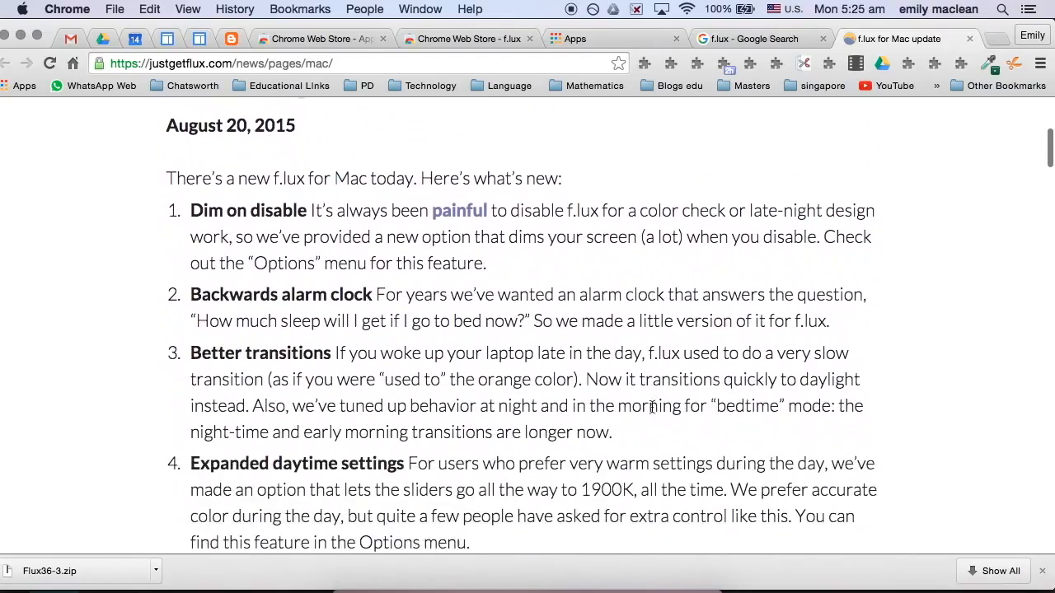
{"action": "scroll", "scroll_direction": "down", "scroll_amount": 3}
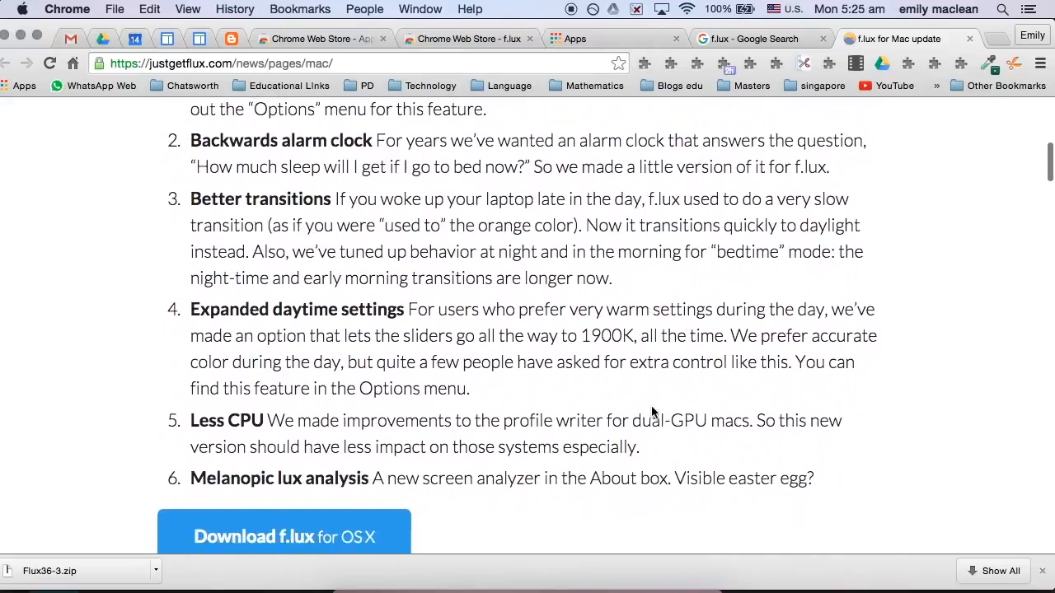
{"action": "scroll", "scroll_direction": "down", "scroll_amount": 3}
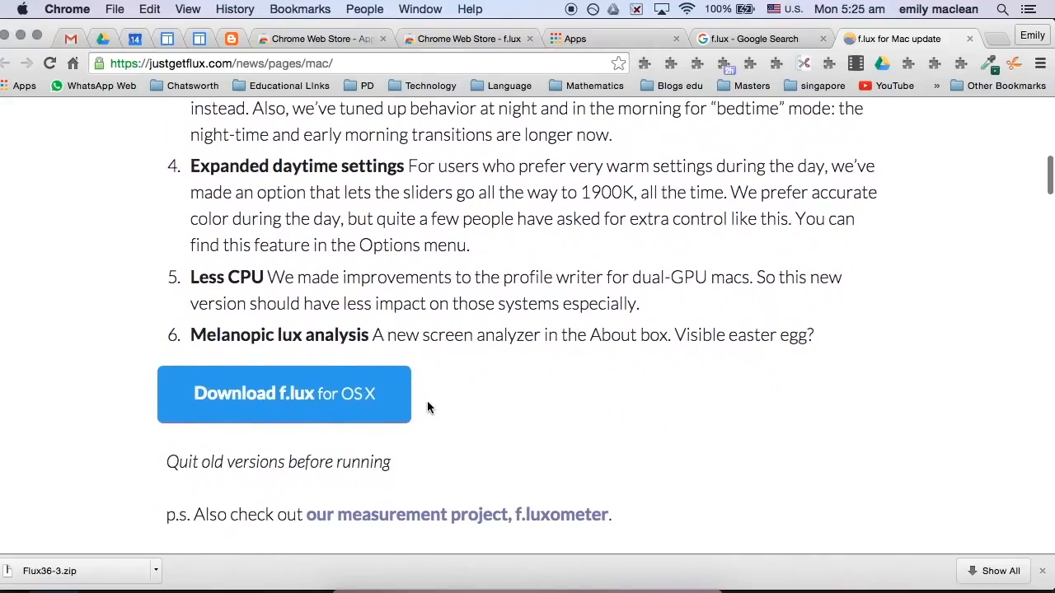
{"action": "mouse_move", "coordinate": [396, 407]}
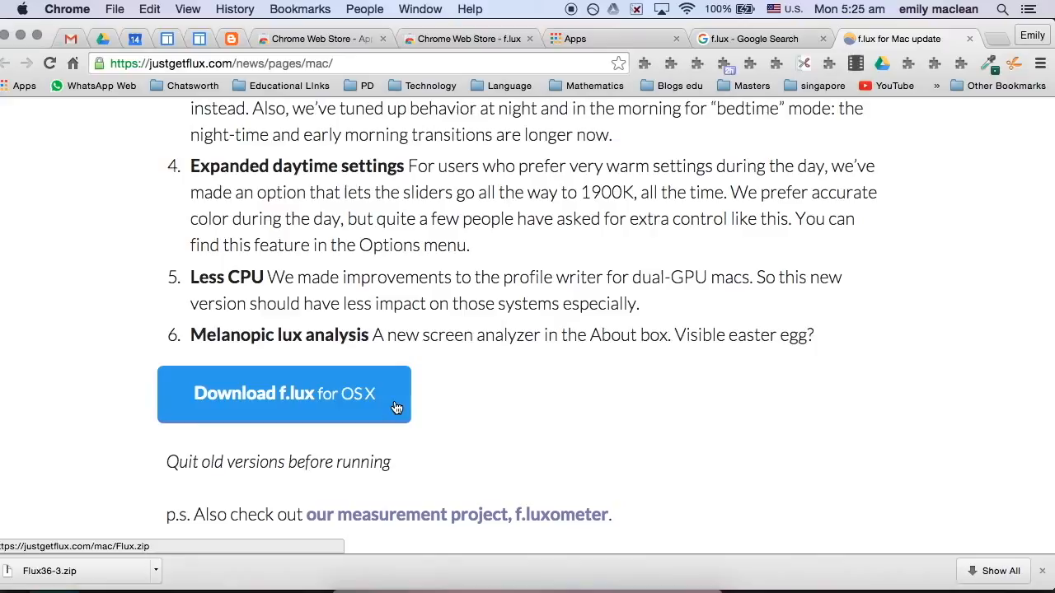
{"action": "left_click", "coordinate": [284, 394]}
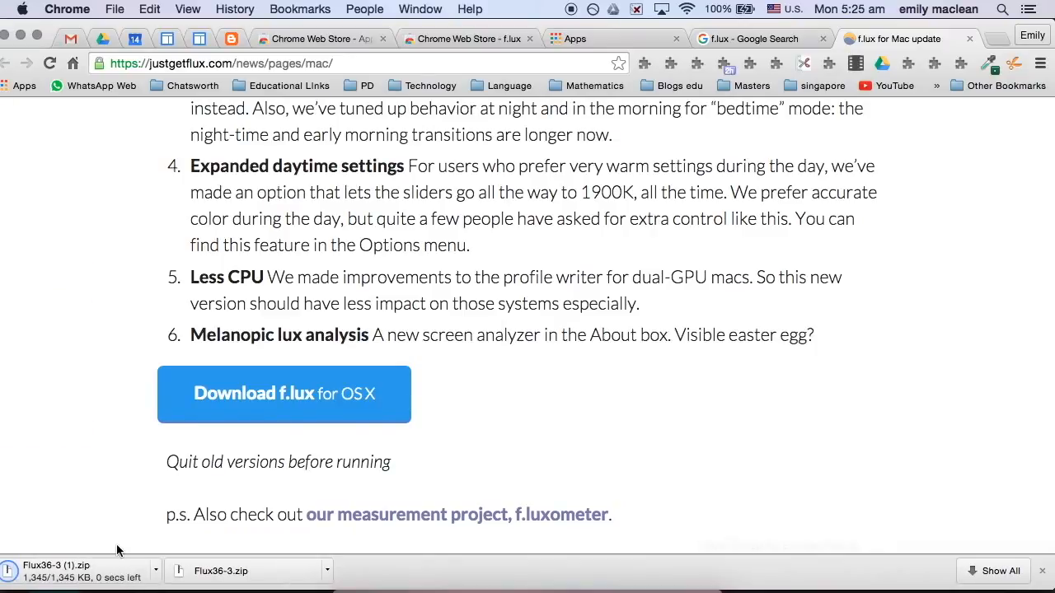
{"action": "left_click", "coordinate": [593, 9]}
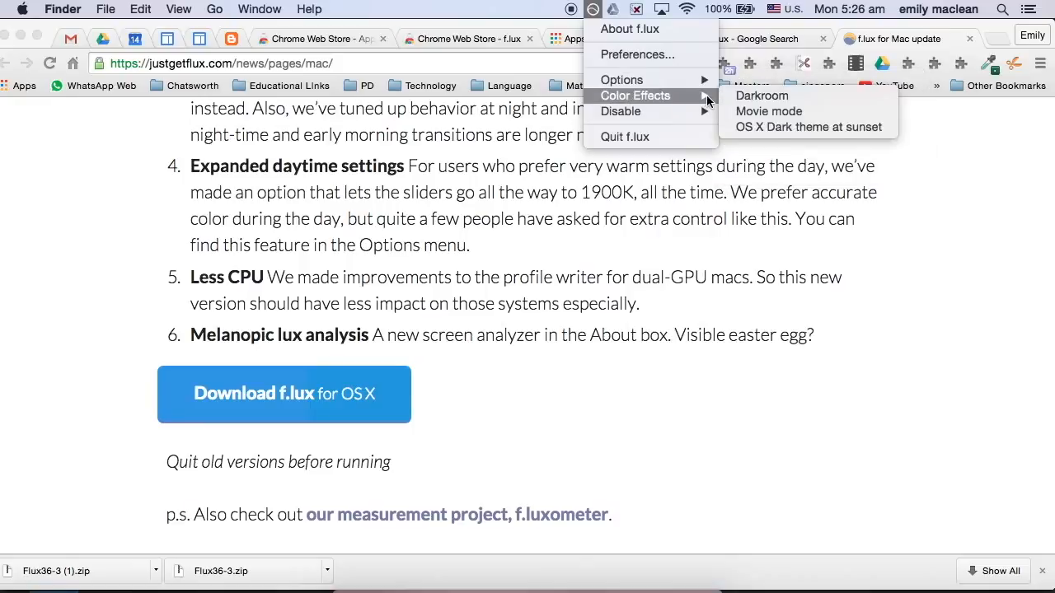
{"action": "left_click", "coordinate": [636, 54]}
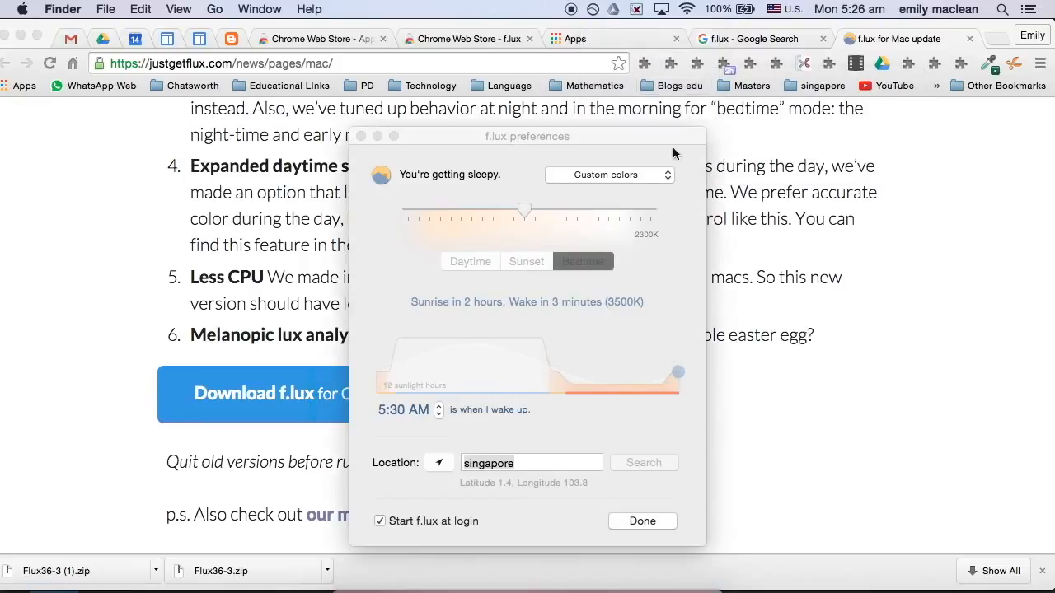
{"action": "mouse_move", "coordinate": [441, 404]}
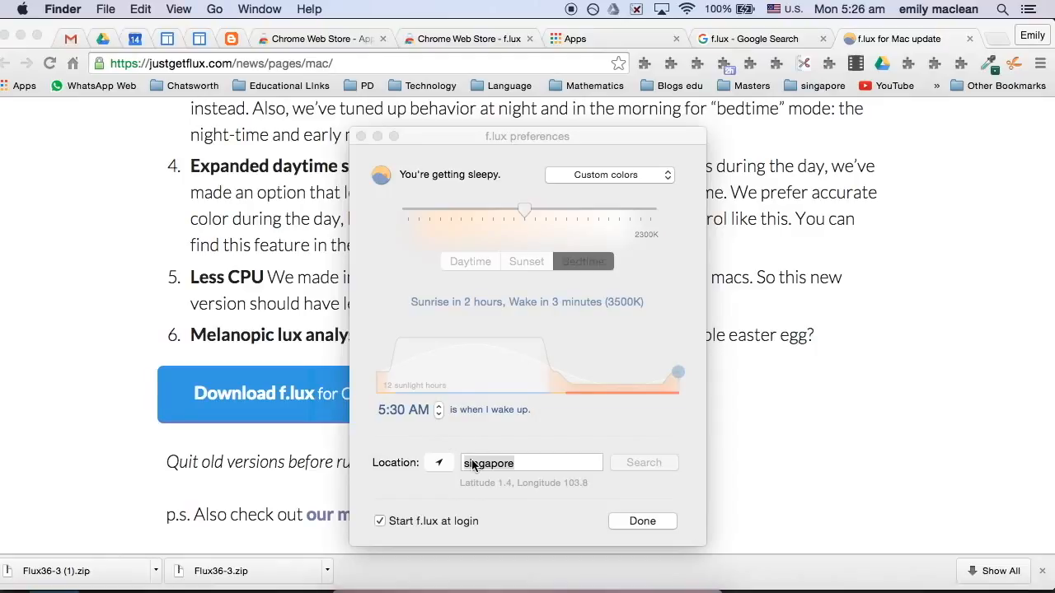
Step: Check the Singapore location and Sunset color, then choose Normal (Daylight) for Daytime
{"action": "left_click", "coordinate": [530, 463]}
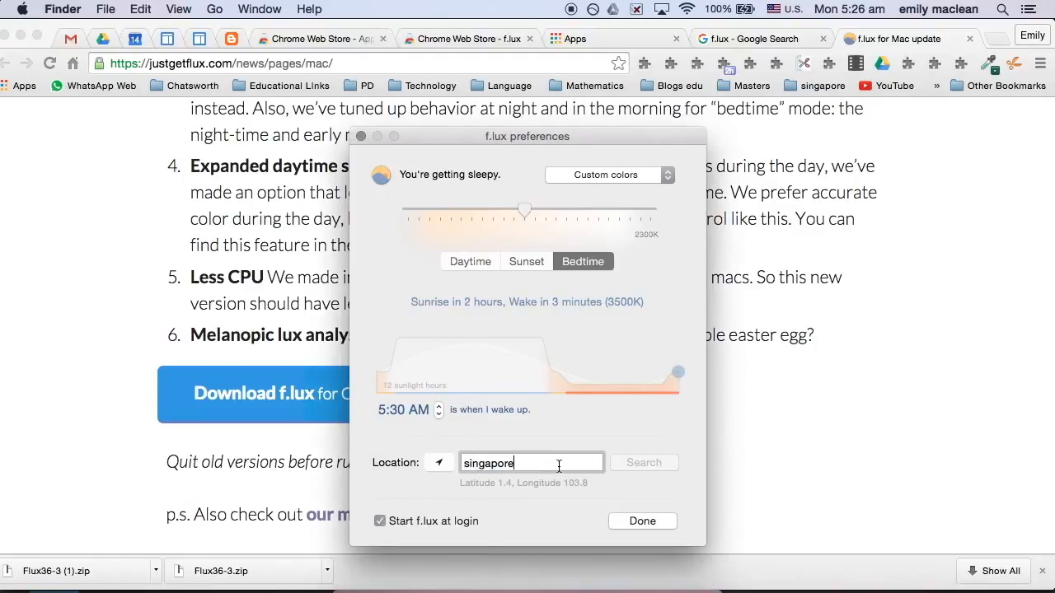
{"action": "mouse_move", "coordinate": [467, 521]}
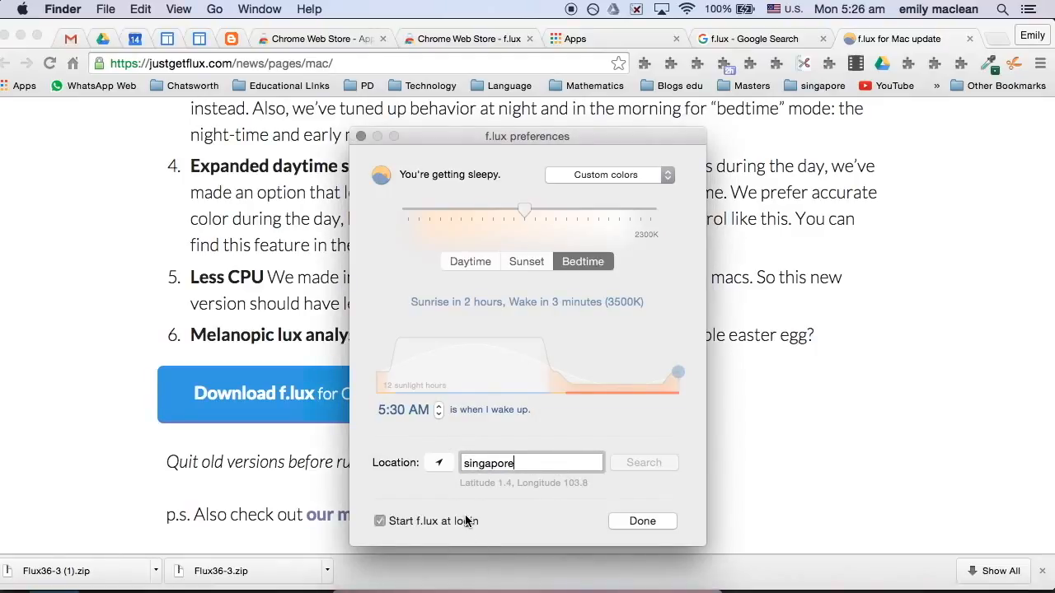
{"action": "left_click", "coordinate": [526, 261]}
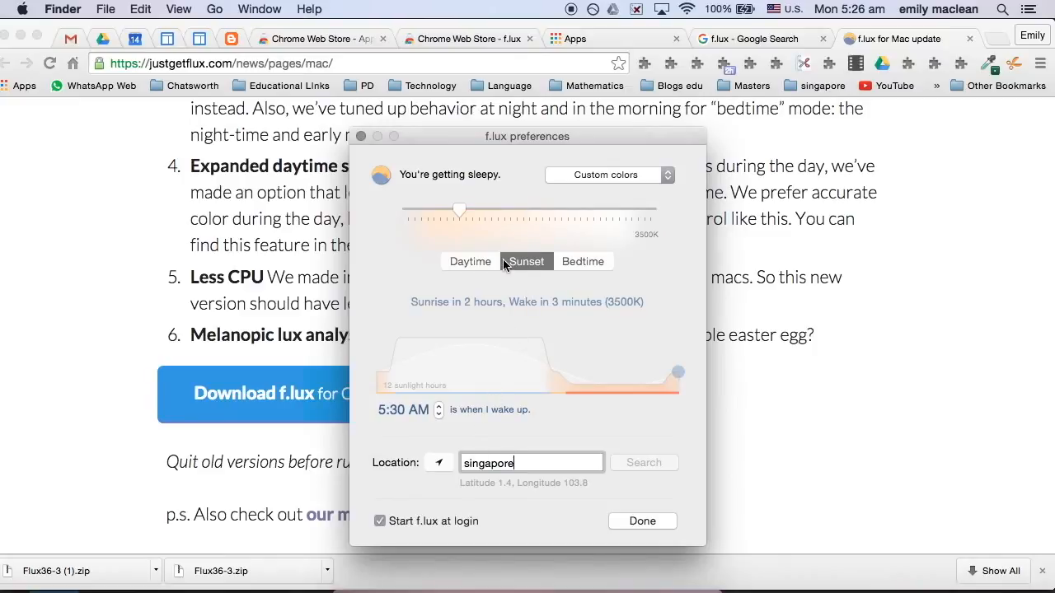
{"action": "left_click", "coordinate": [470, 261]}
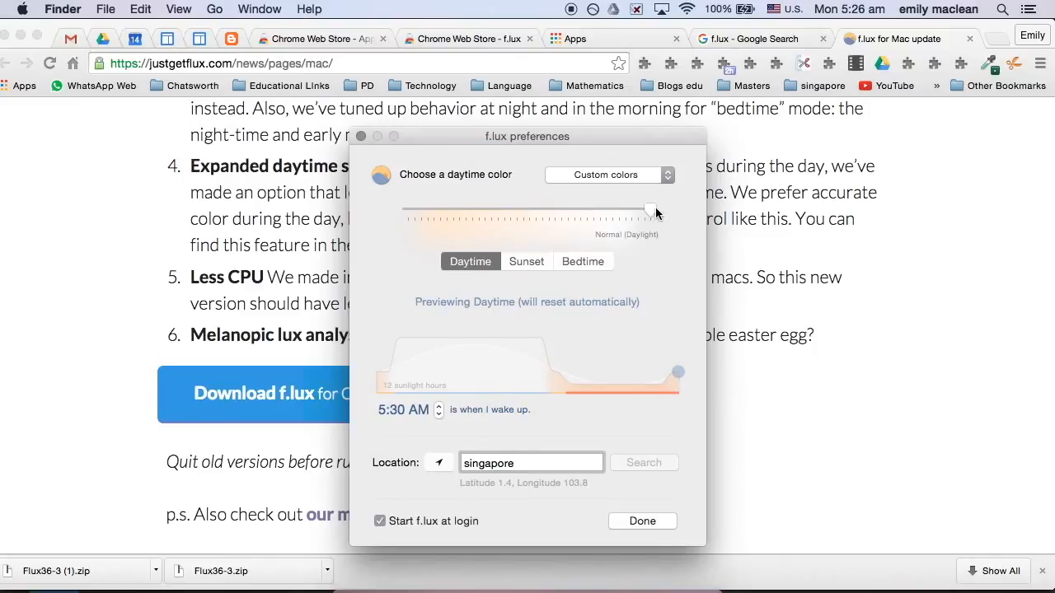